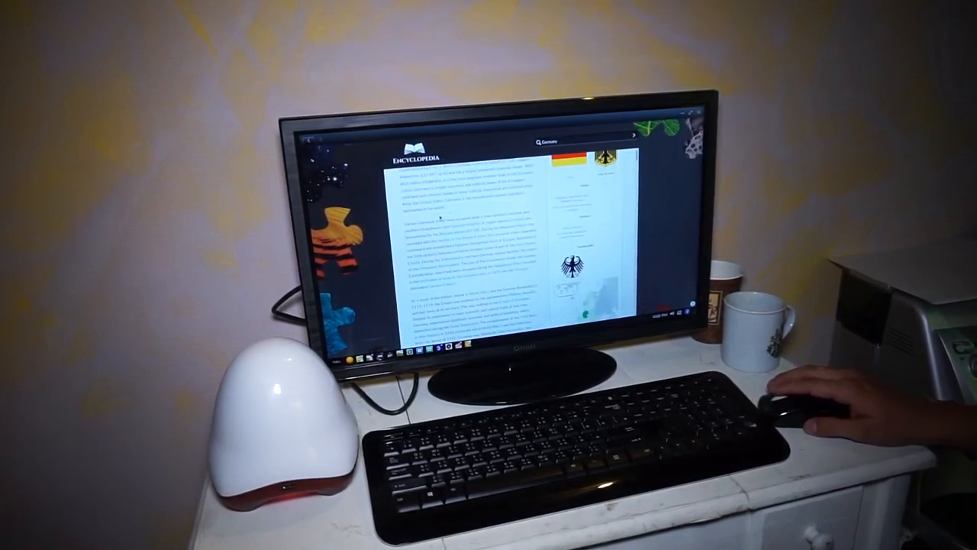
# - Scroll to Sciences, enter Healthcare and Medicine and play the Glucose, Insulin and Diabetes video
pyautogui.scroll(-3)
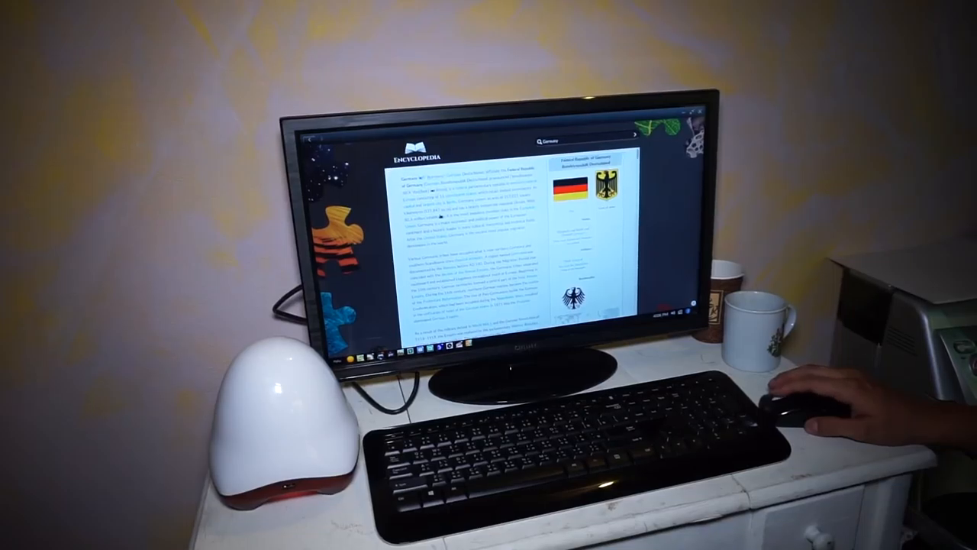
pyautogui.scroll(-3)
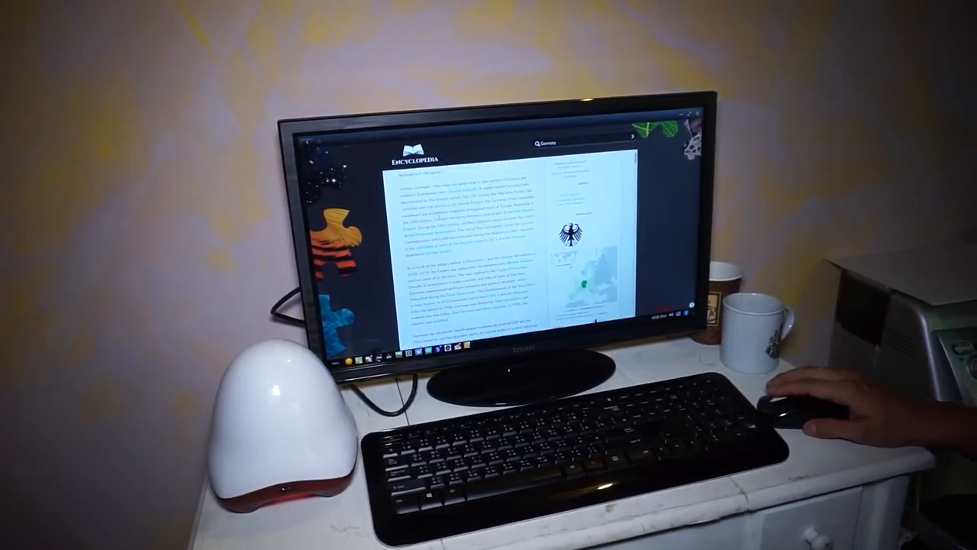
pyautogui.scroll(-3)
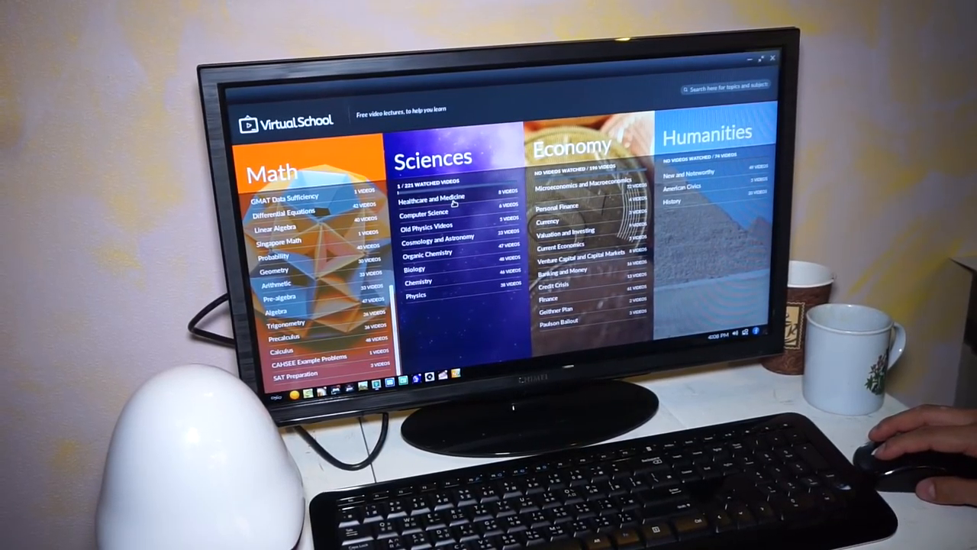
pyautogui.click(431, 199)
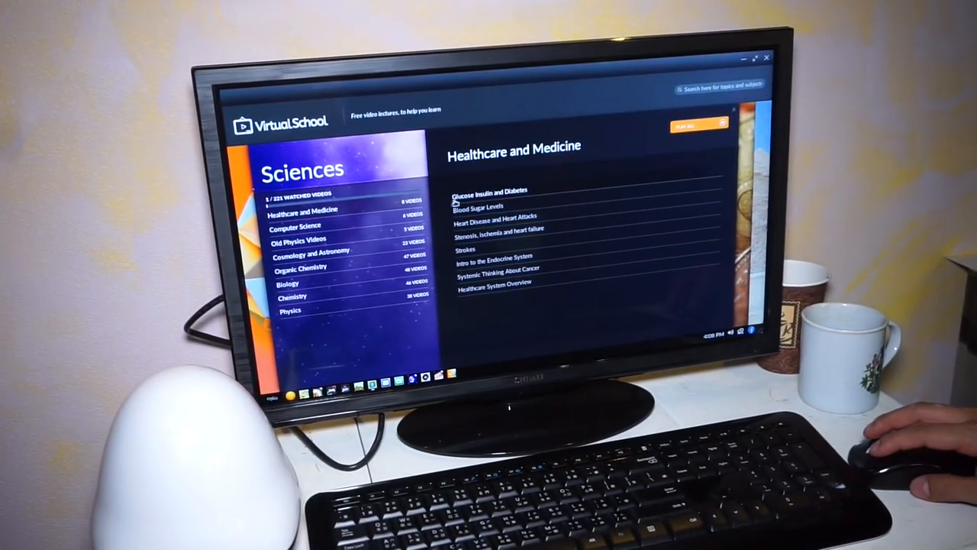
pyautogui.click(489, 189)
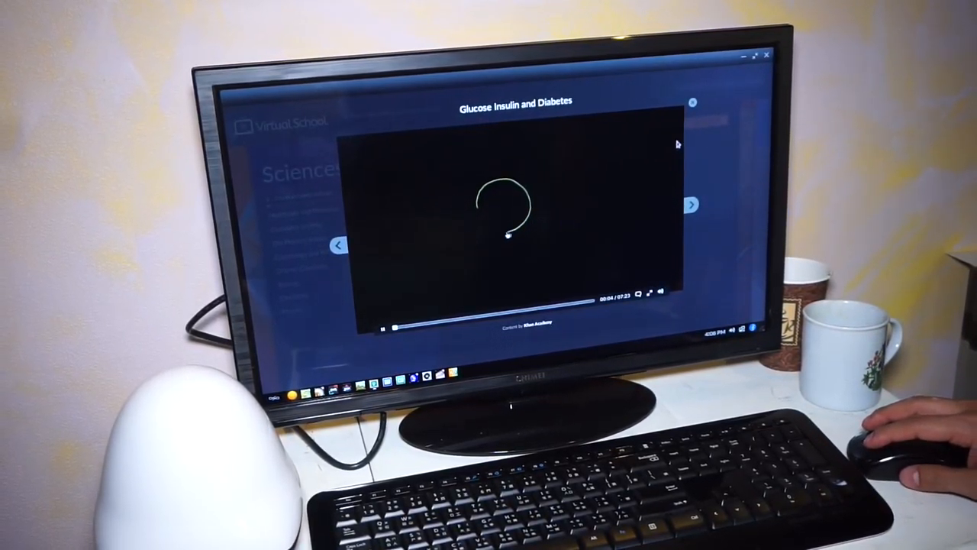
pyautogui.click(692, 102)
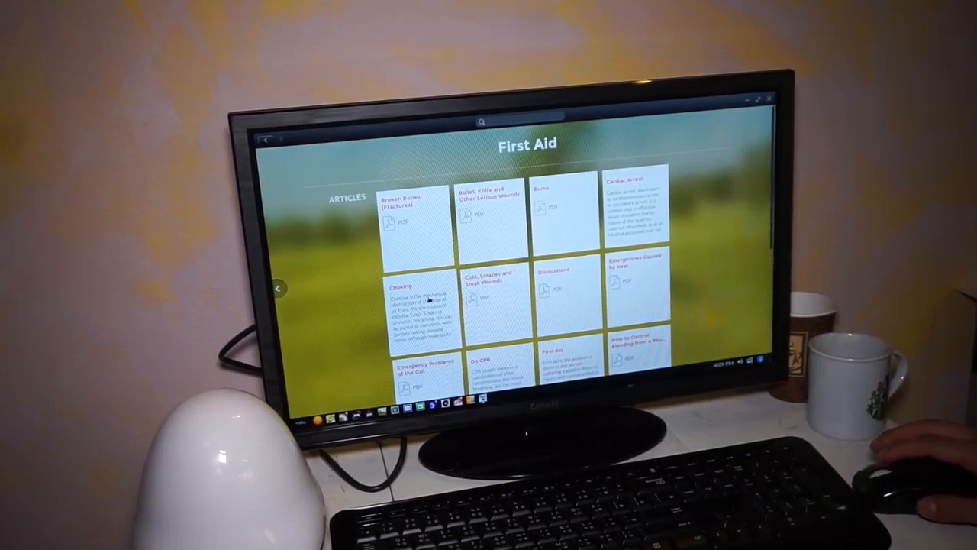
# - Open one of the First Aid article tiles such as Broken Bones or Burns
pyautogui.click(412, 298)
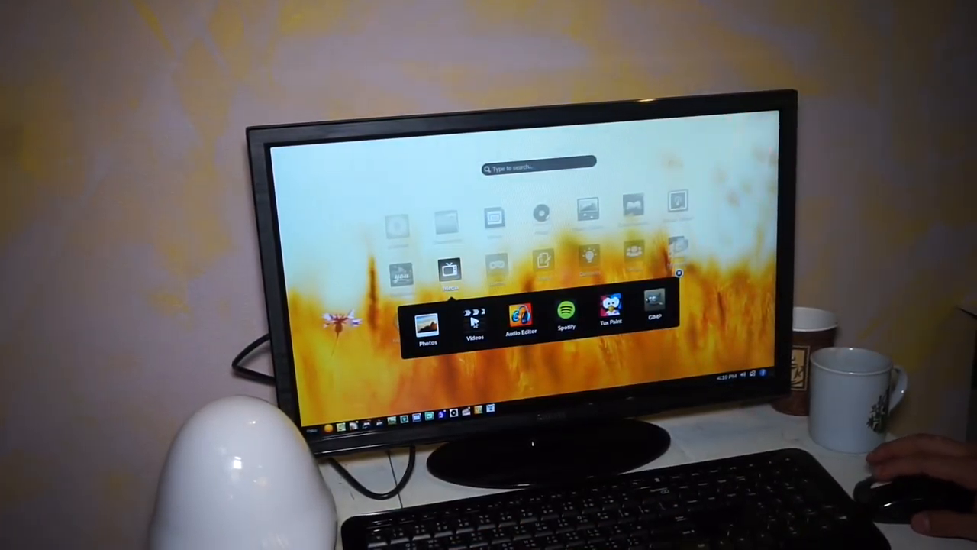
# - View the media apps folder (Photos, Videos, Spotify), then switch to the games folder
pyautogui.click(475, 319)
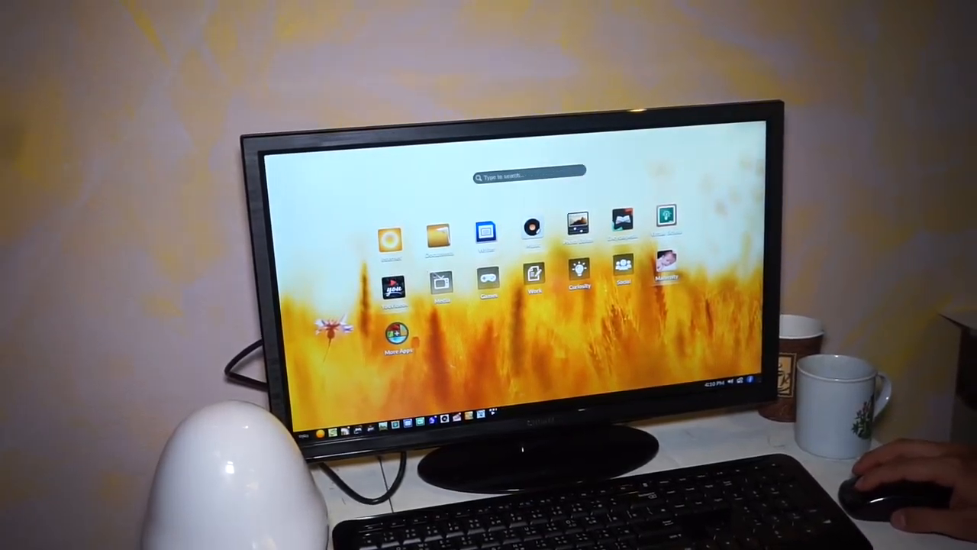
pyautogui.click(487, 275)
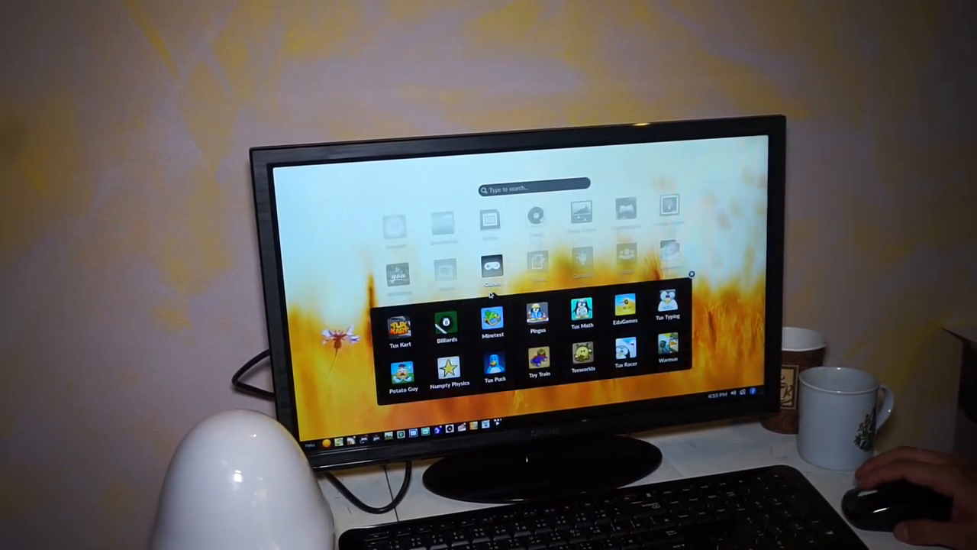